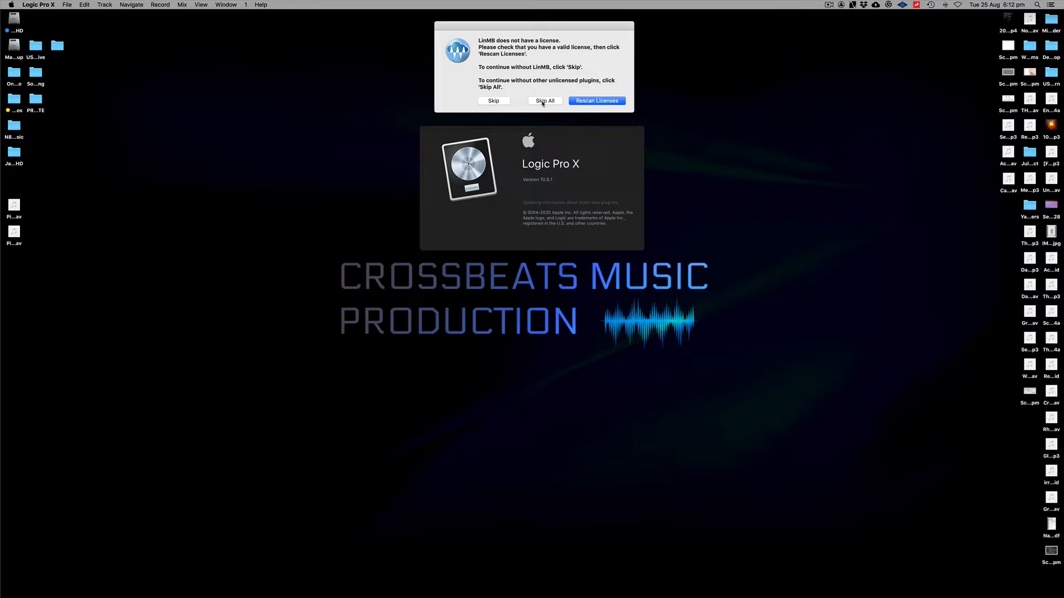
# Step: Skip all unlicensed plug-ins and move the expired Sonnox subscription notice aside
pyautogui.click(544, 101)
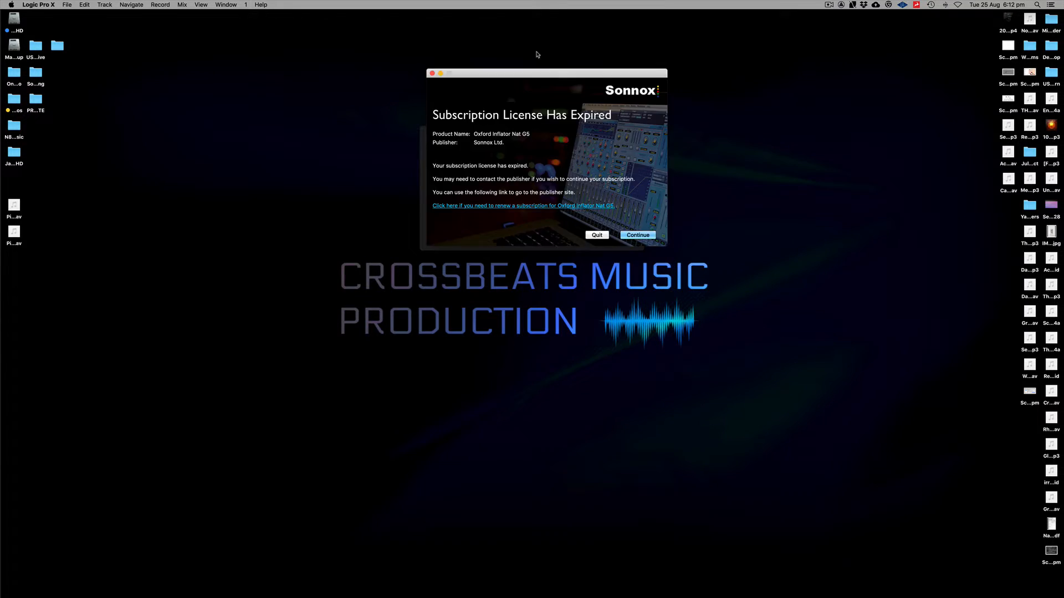
pyautogui.moveTo(546, 73); pyautogui.dragTo(533, 72)
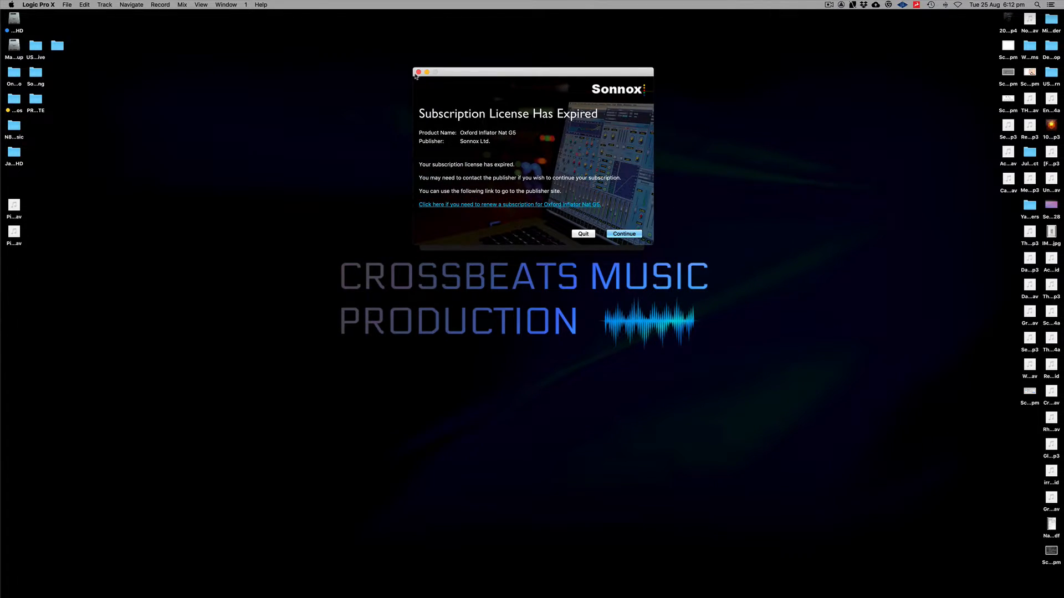
pyautogui.moveTo(229, 88)
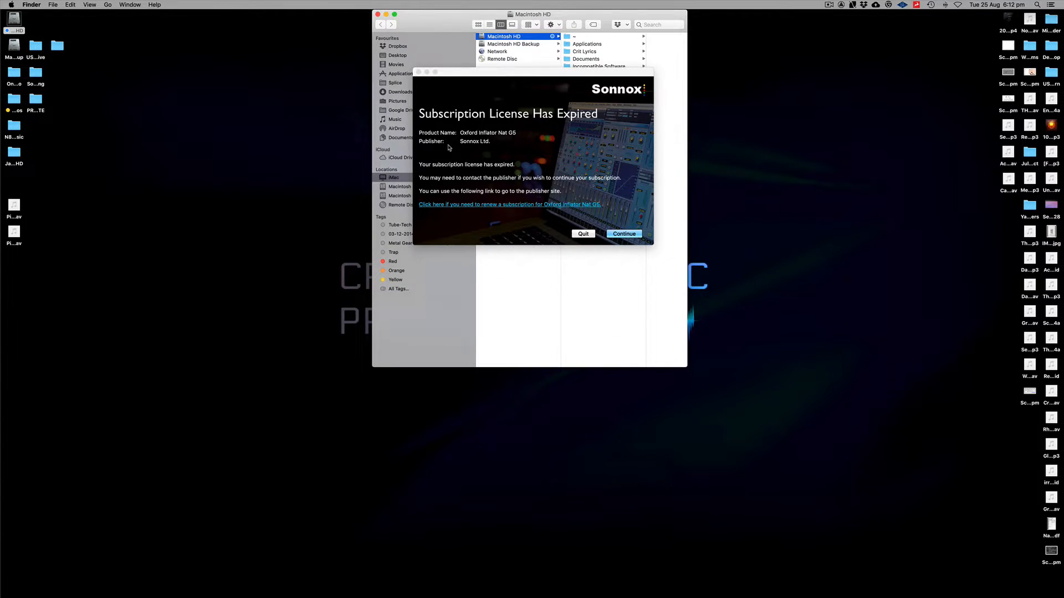
# Step: Dismiss the Sonnox and Mu expired-subscription notices and the Kilohearts load error
pyautogui.click(623, 234)
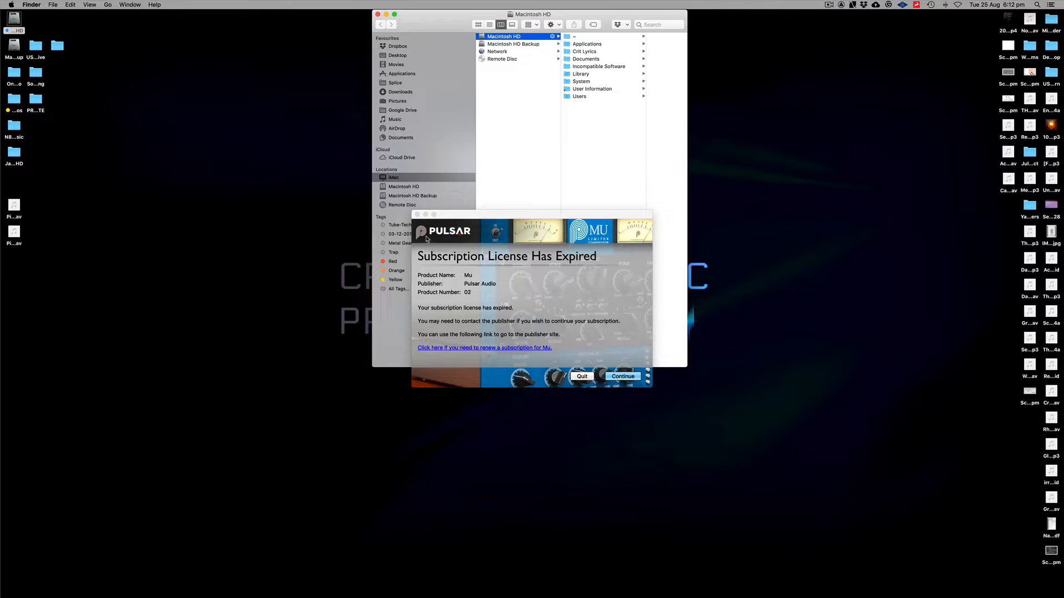
pyautogui.click(622, 376)
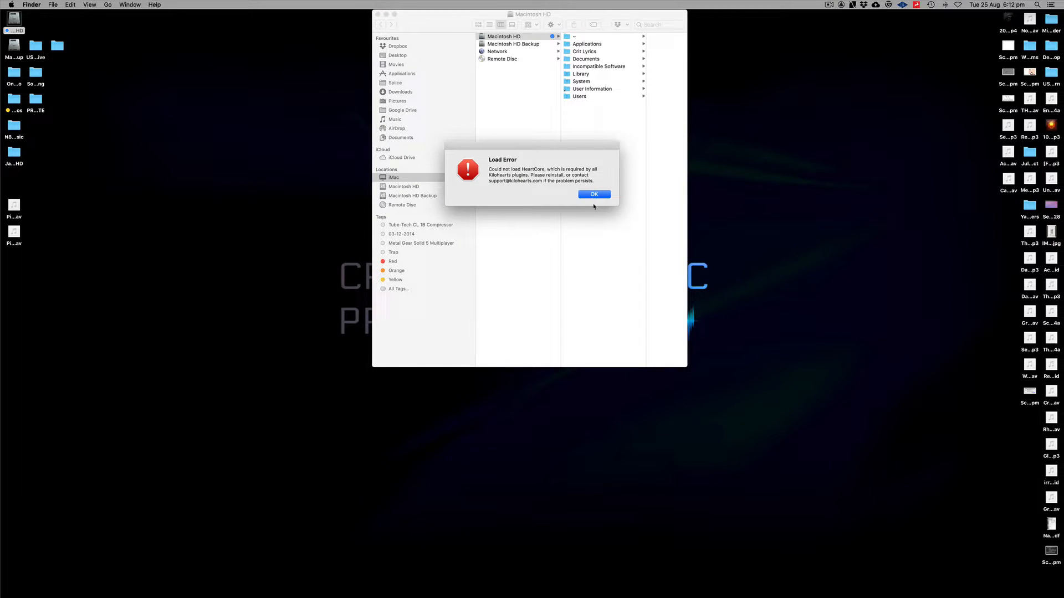
pyautogui.click(593, 194)
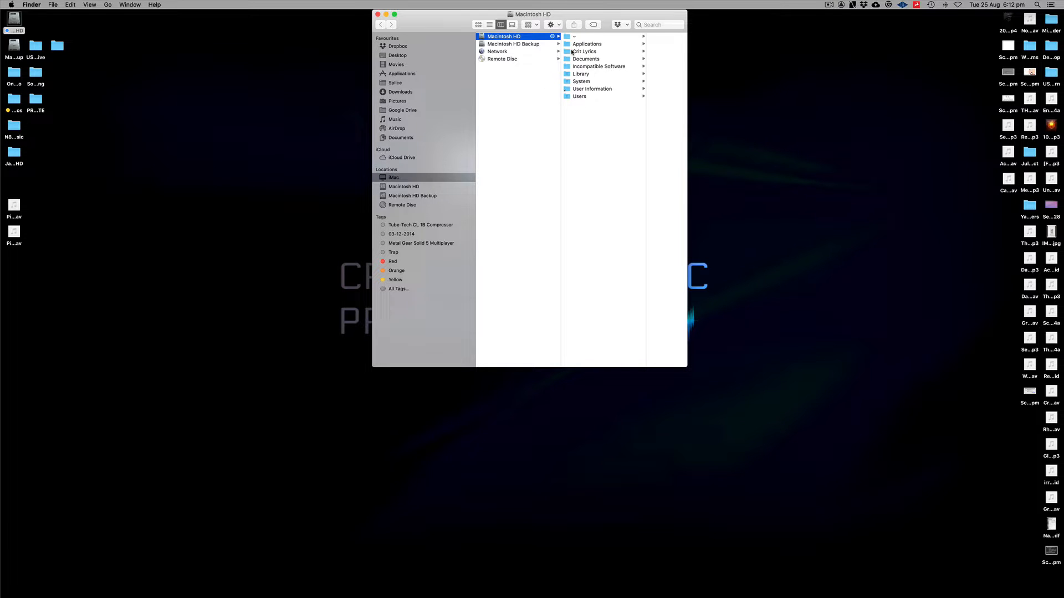
# Step: Open Applications in a maximized Finder window and select the Waves folder
pyautogui.click(586, 44)
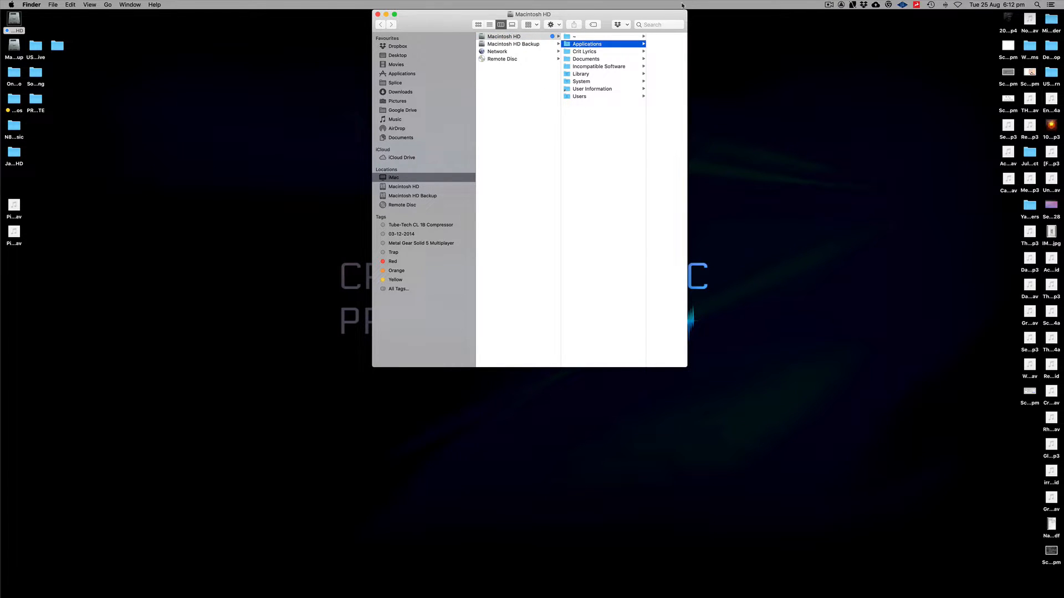
pyautogui.click(587, 43)
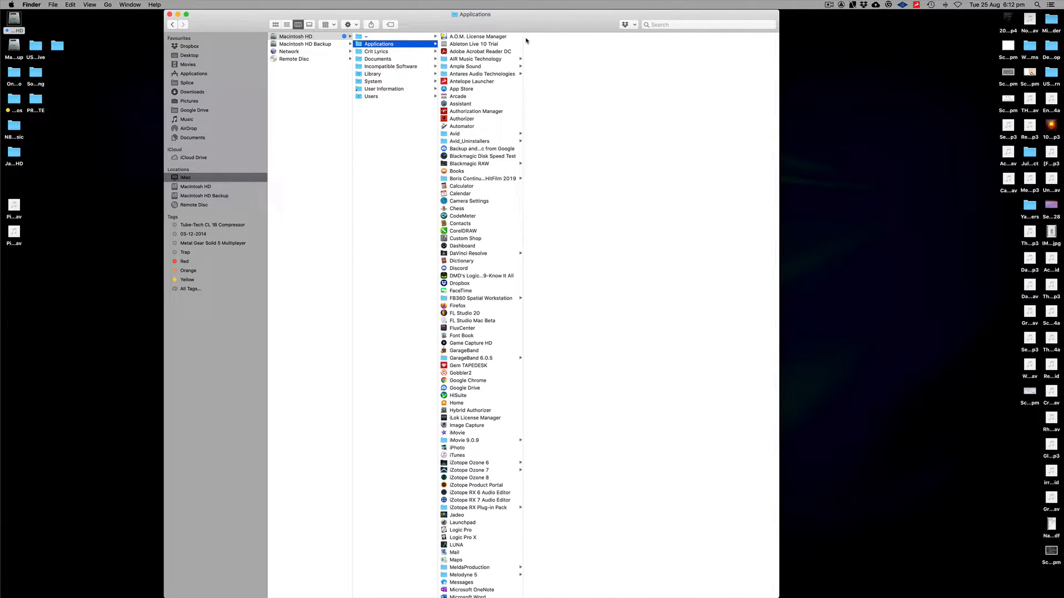
pyautogui.scroll(-3)
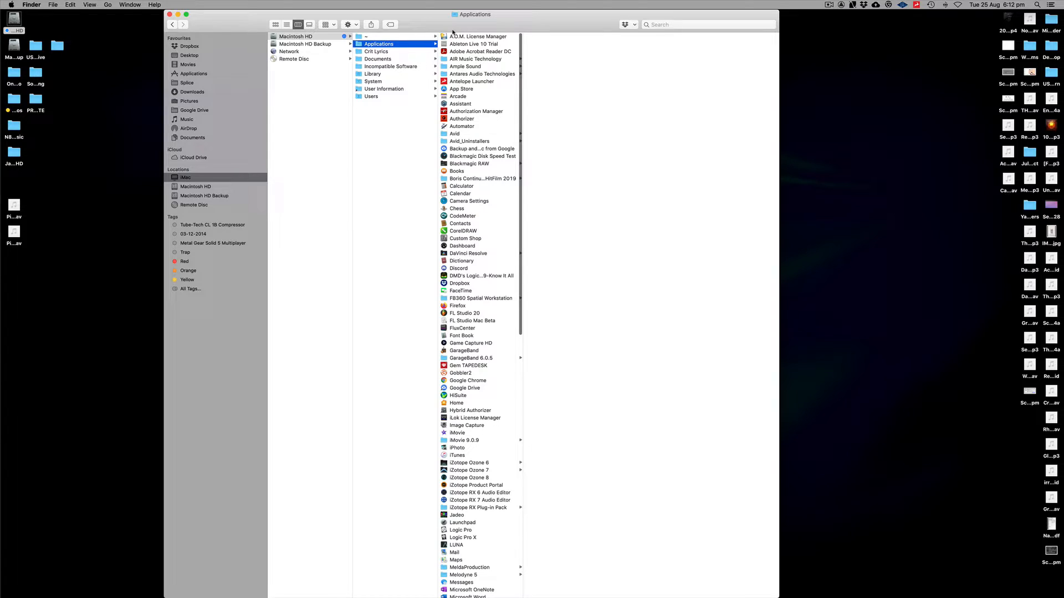
pyautogui.scroll(-3)
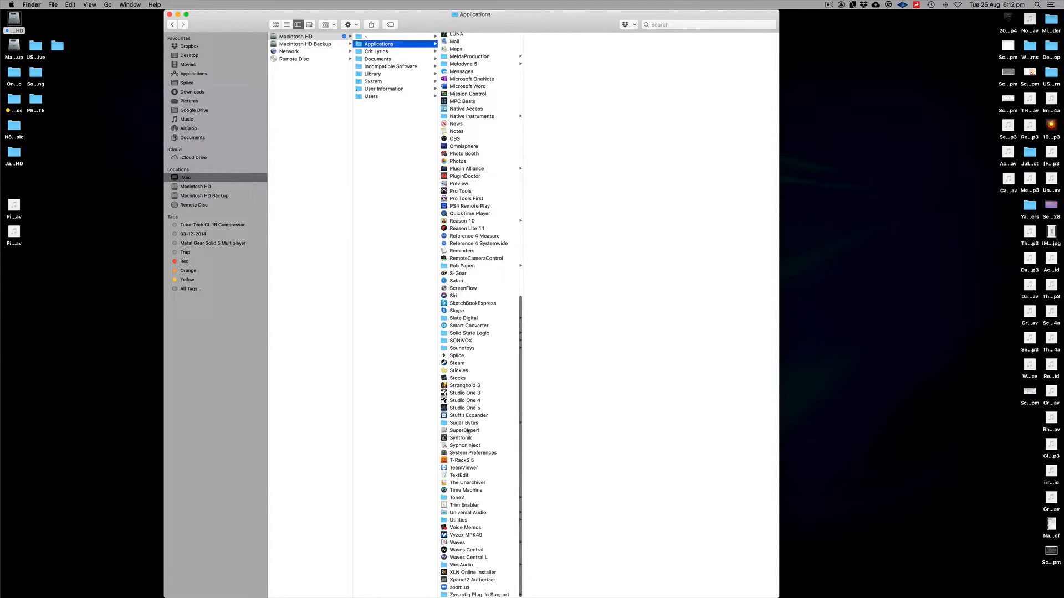
pyautogui.click(457, 542)
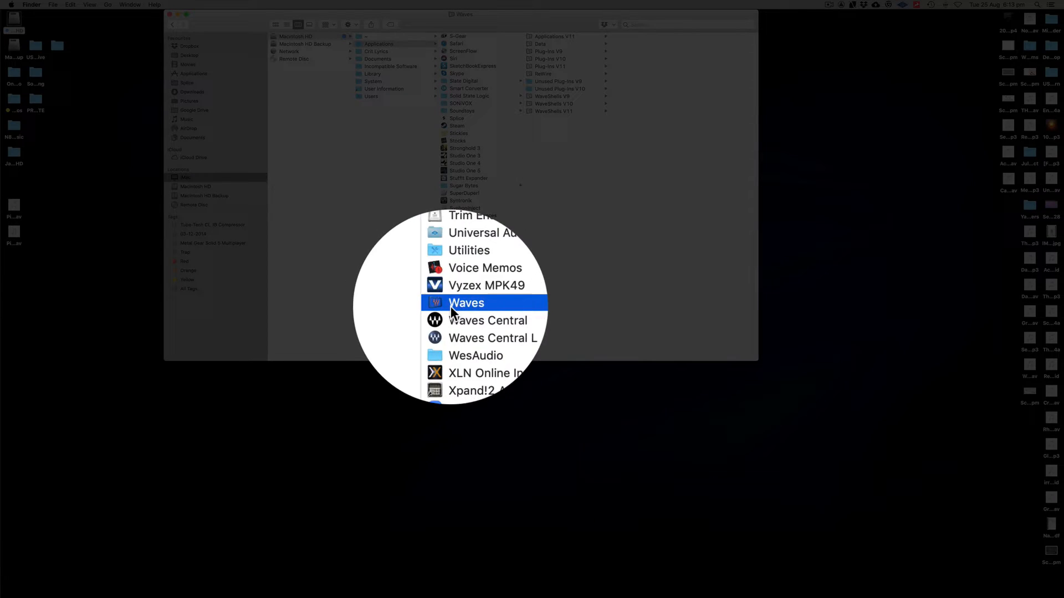
# Step: Preview Waves Central L and Waves Central, then return to the Waves folder
pyautogui.click(480, 320)
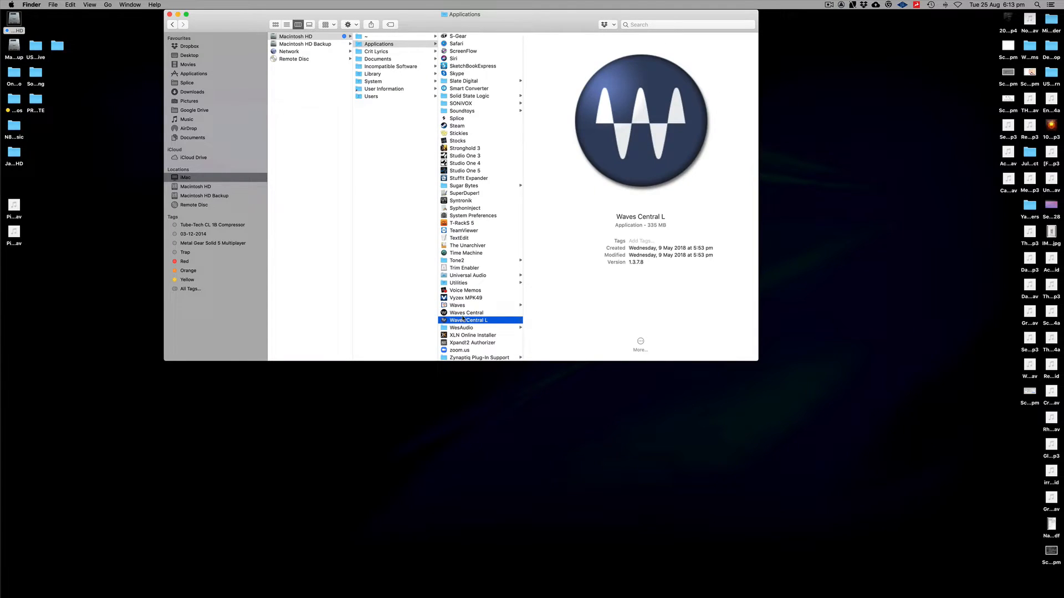
pyautogui.click(466, 313)
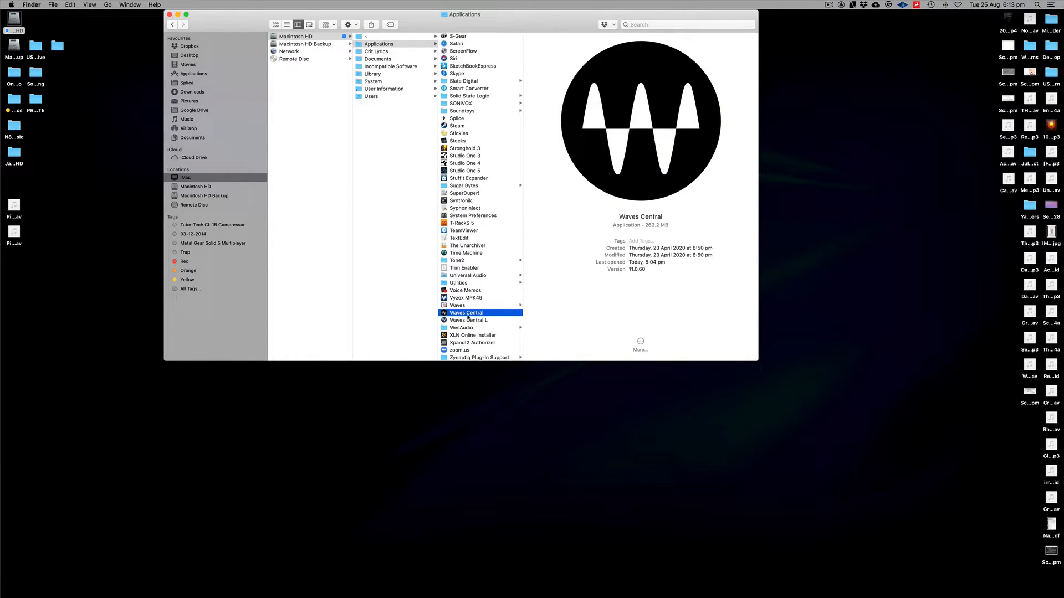
pyautogui.click(468, 320)
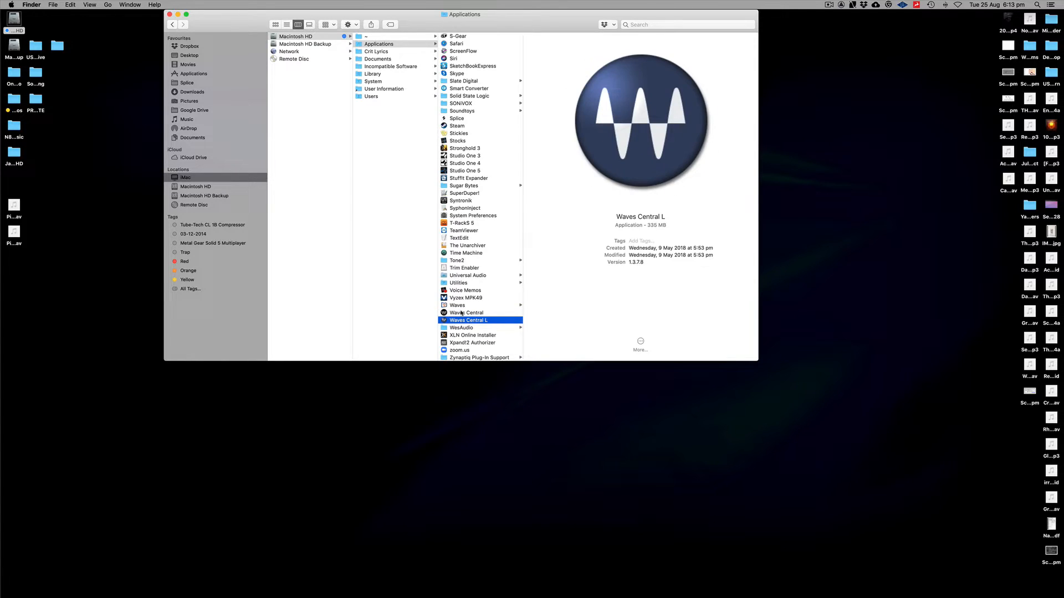
pyautogui.click(457, 305)
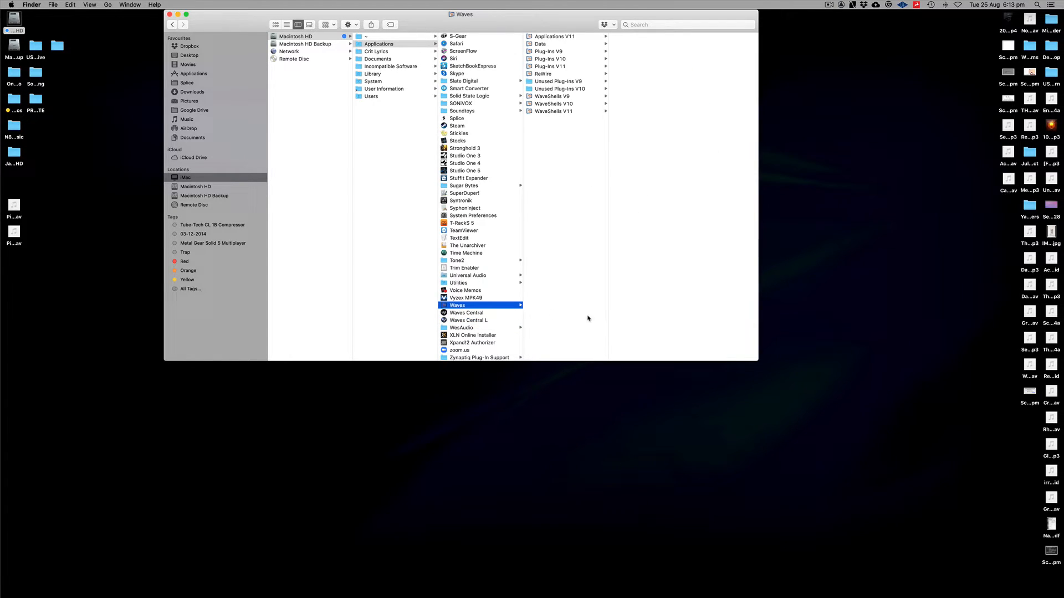
pyautogui.moveTo(556, 33)
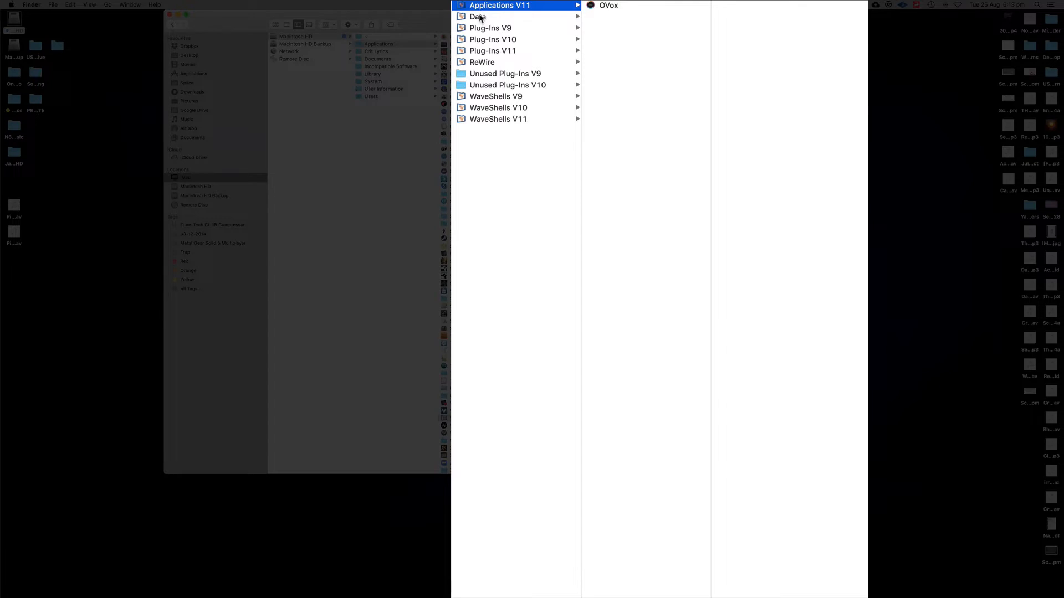
# Step: Browse the Waves Data and Plug-Ins V9 folders, then open Plug-Ins V11
pyautogui.click(478, 16)
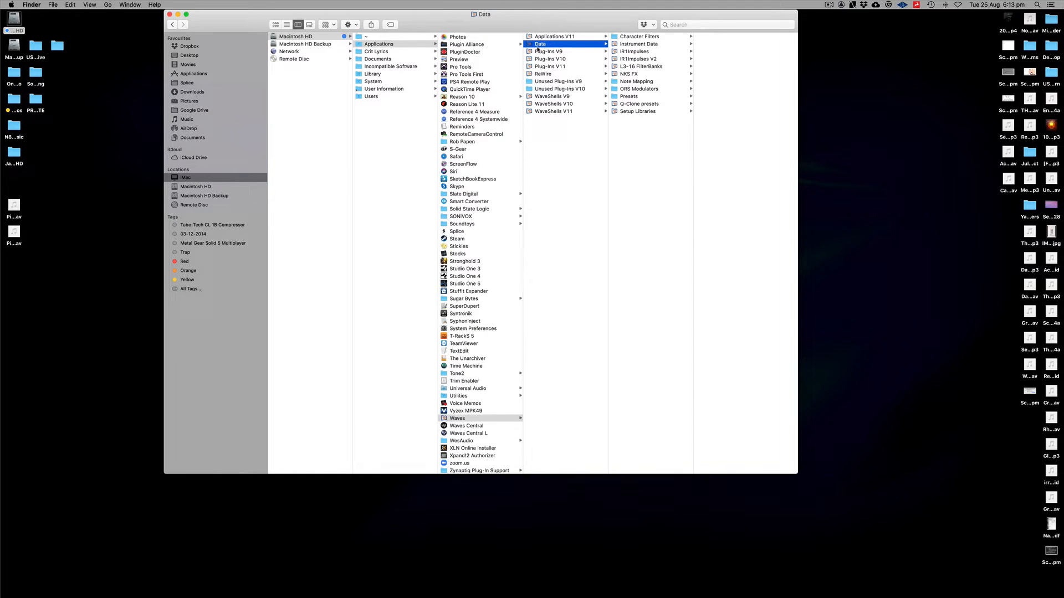
pyautogui.moveTo(627, 52)
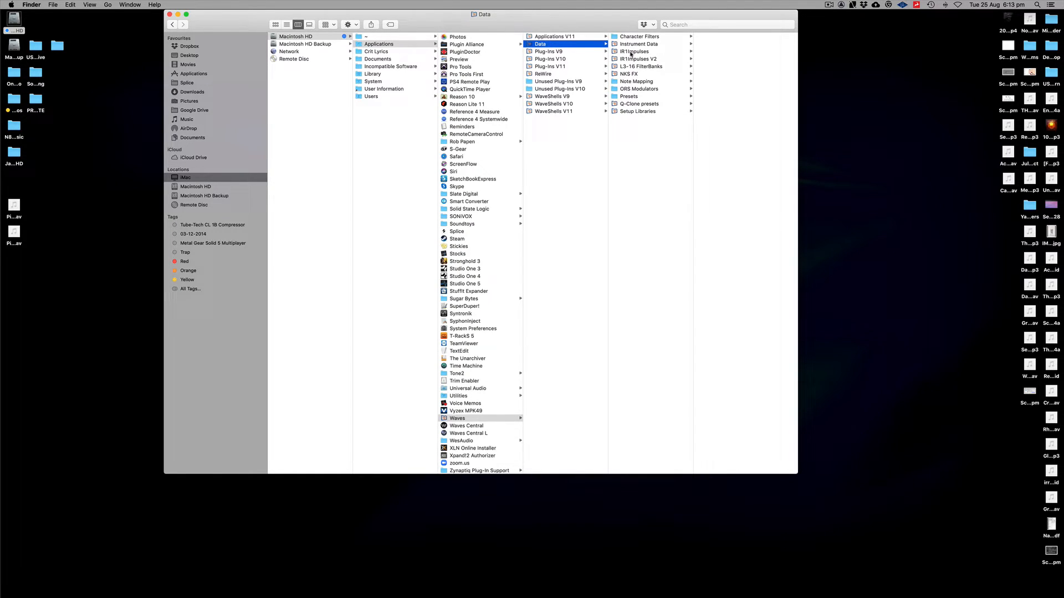
pyautogui.click(550, 51)
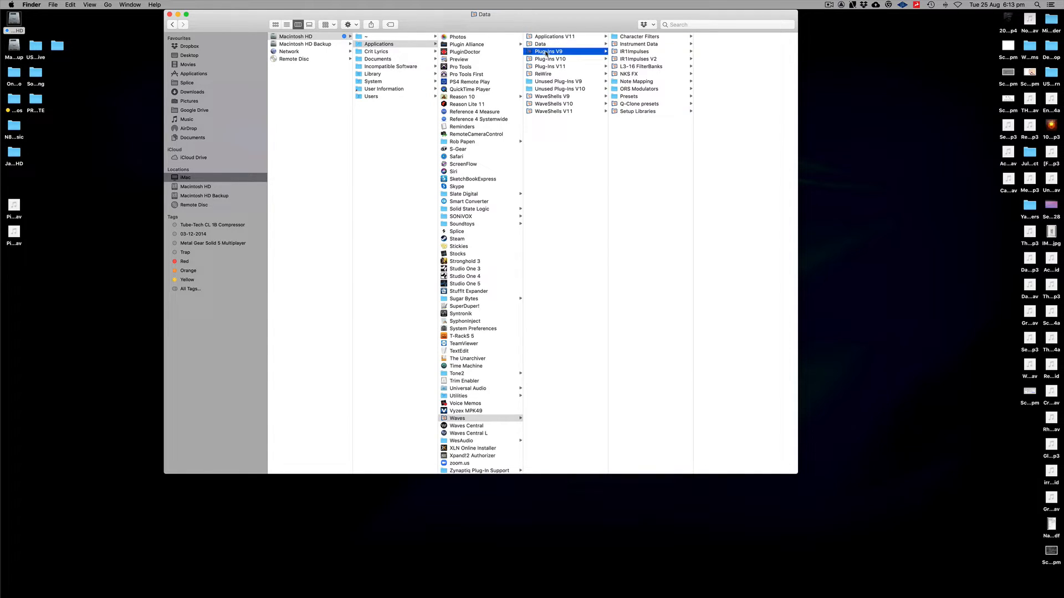
pyautogui.click(549, 51)
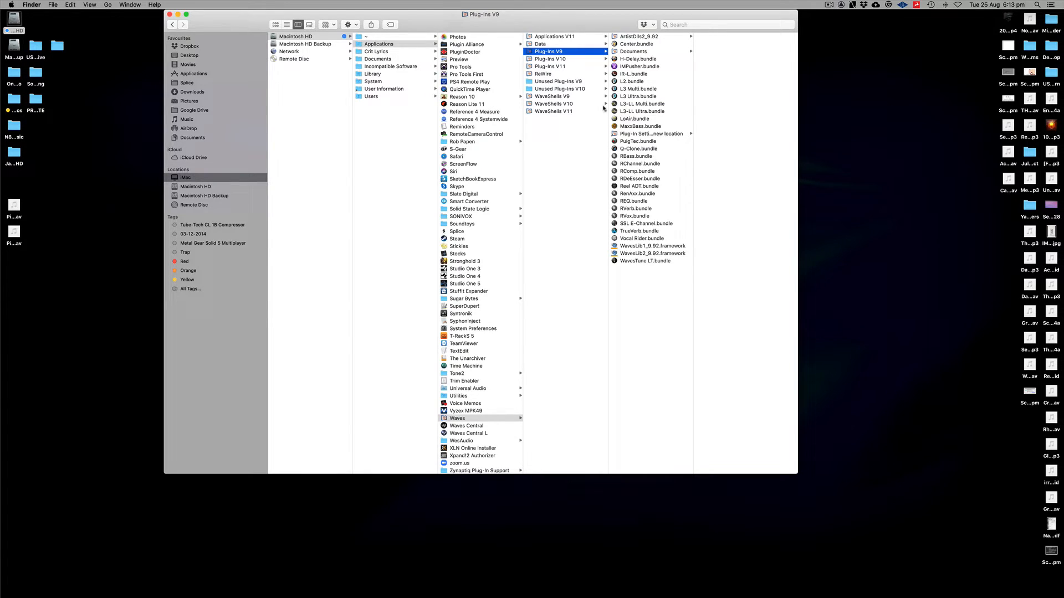
pyautogui.moveTo(644, 76)
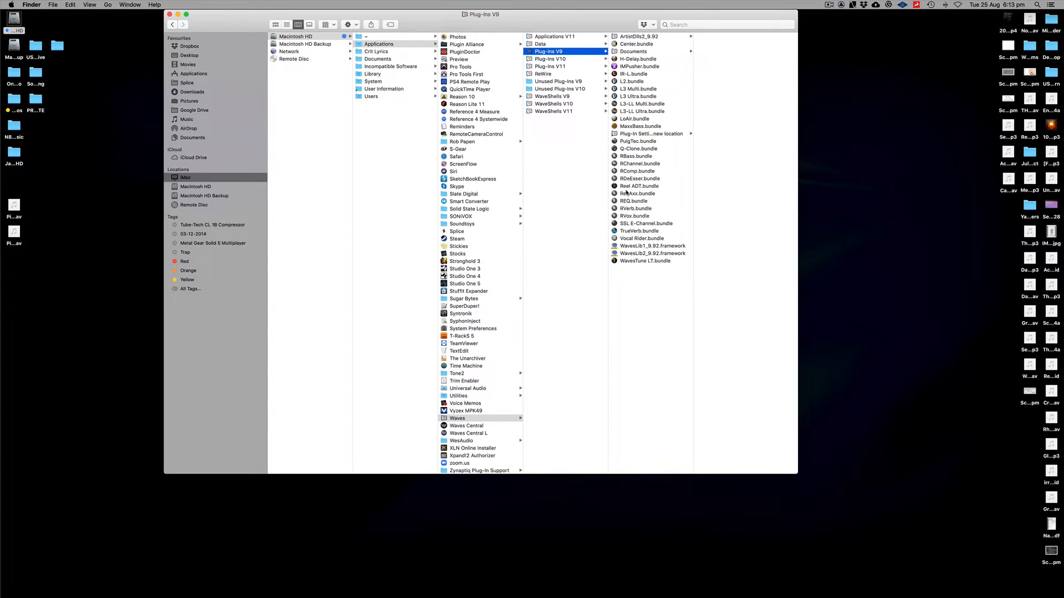
pyautogui.click(550, 66)
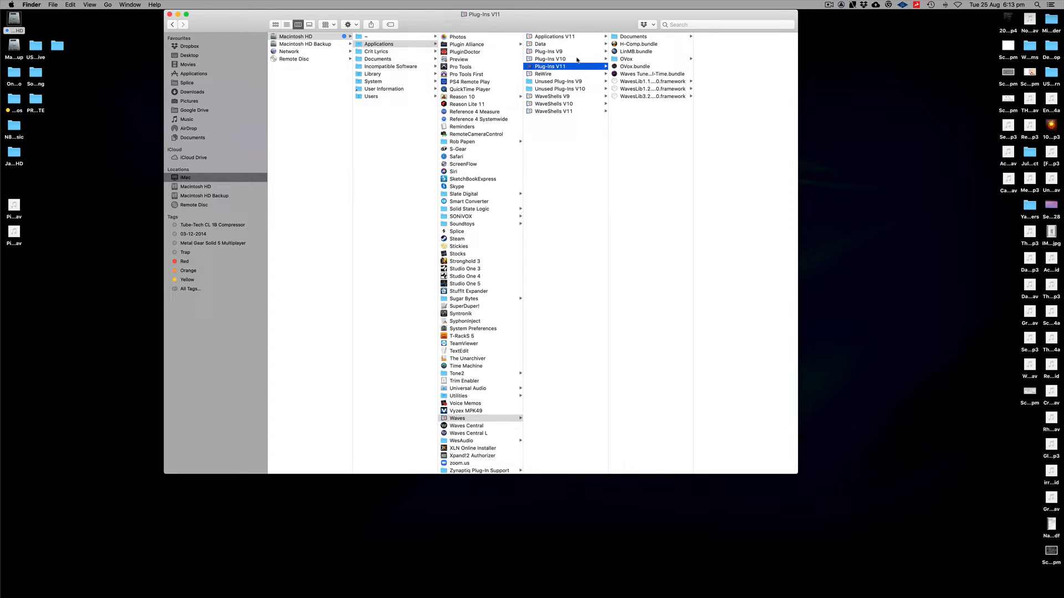
pyautogui.click(635, 52)
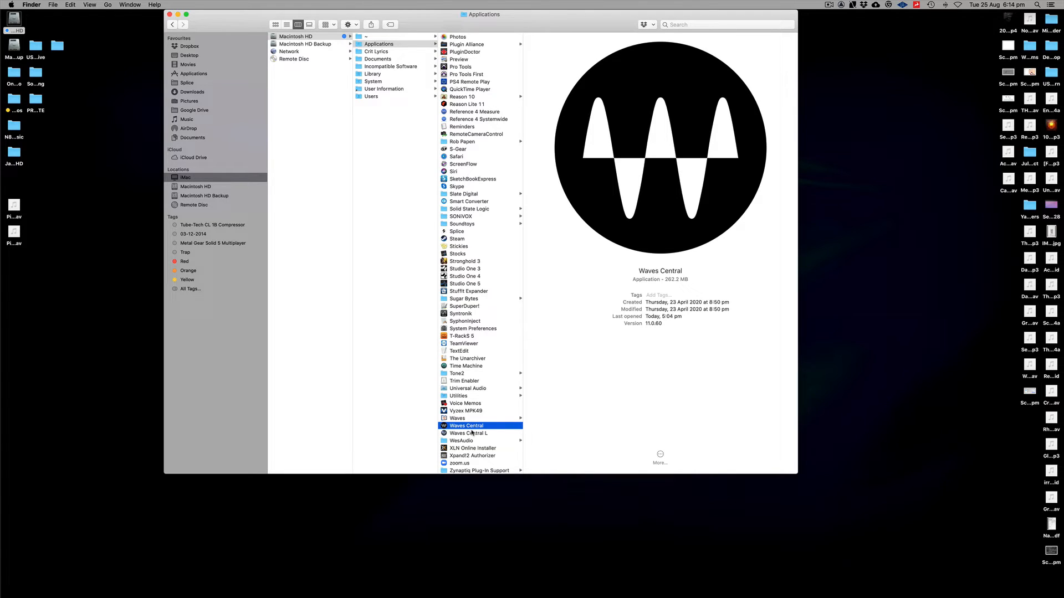
pyautogui.moveTo(489, 422)
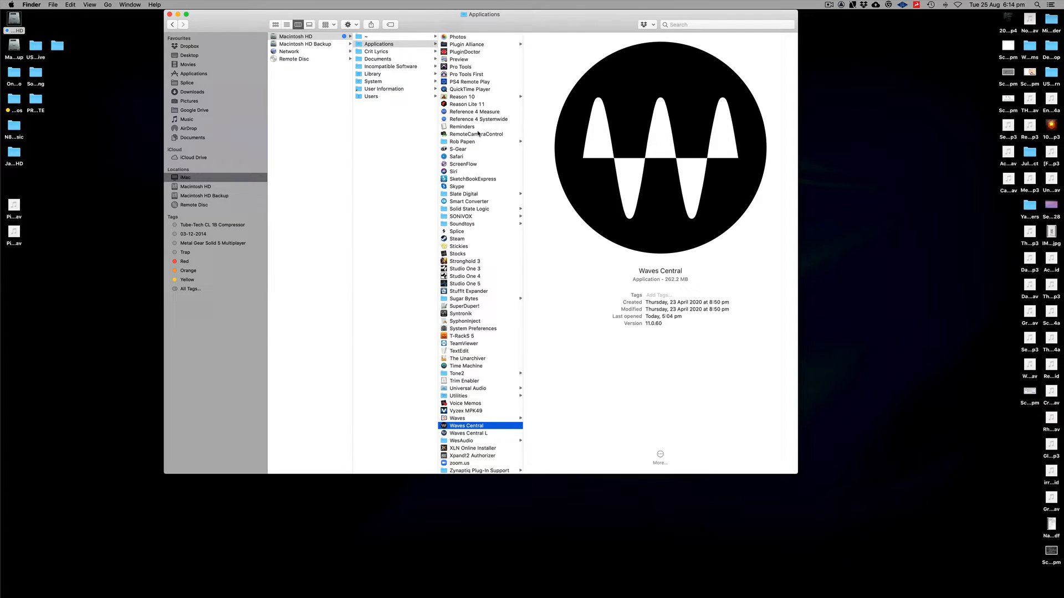
pyautogui.moveTo(459, 238)
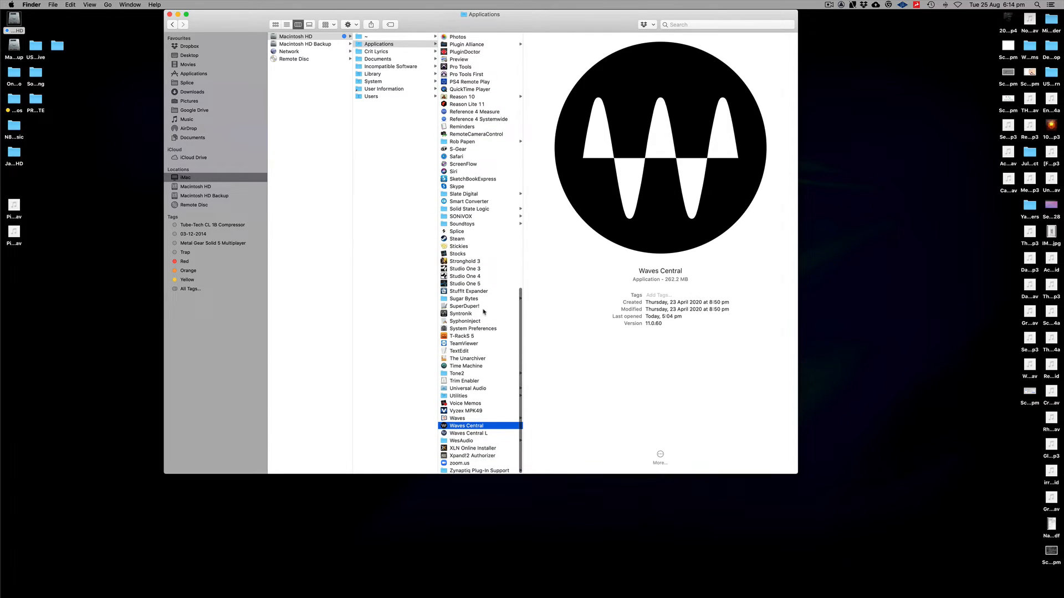
pyautogui.moveTo(471, 387)
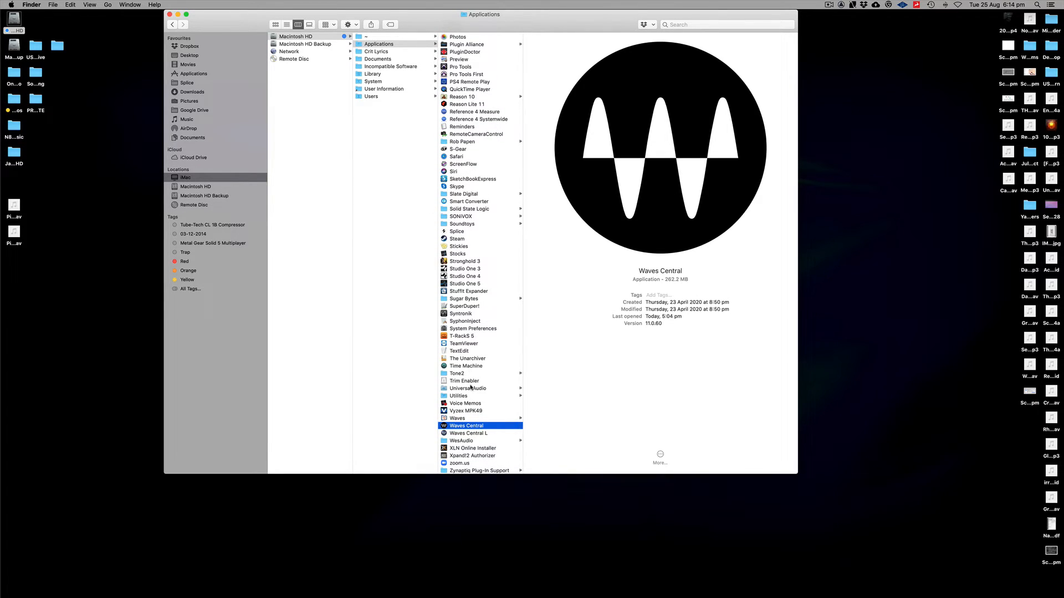
pyautogui.moveTo(471, 344)
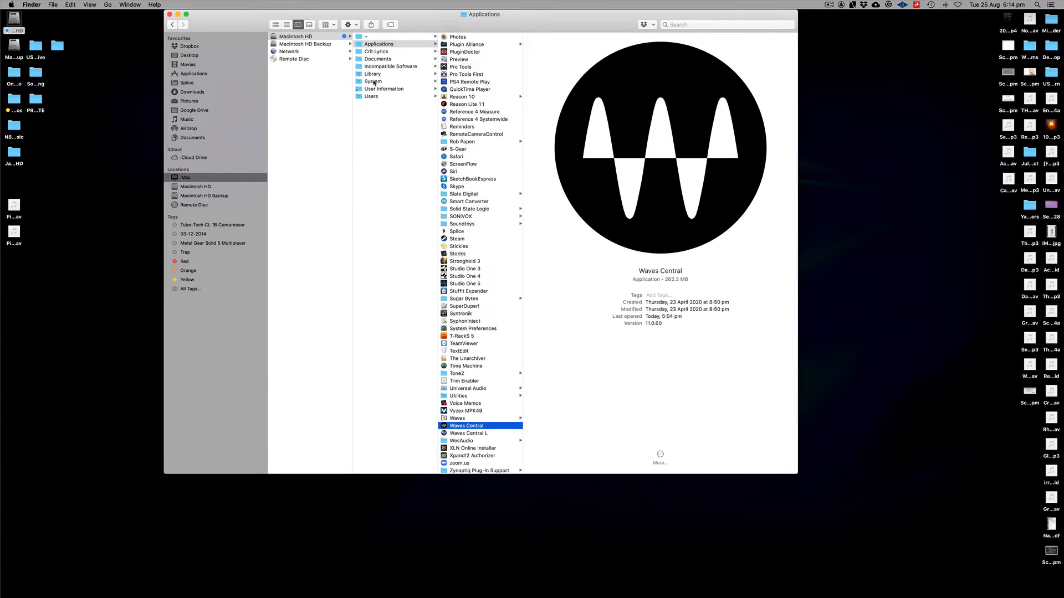
# Step: Navigate Library > Audio > Plug-Ins in column view
pyautogui.click(372, 73)
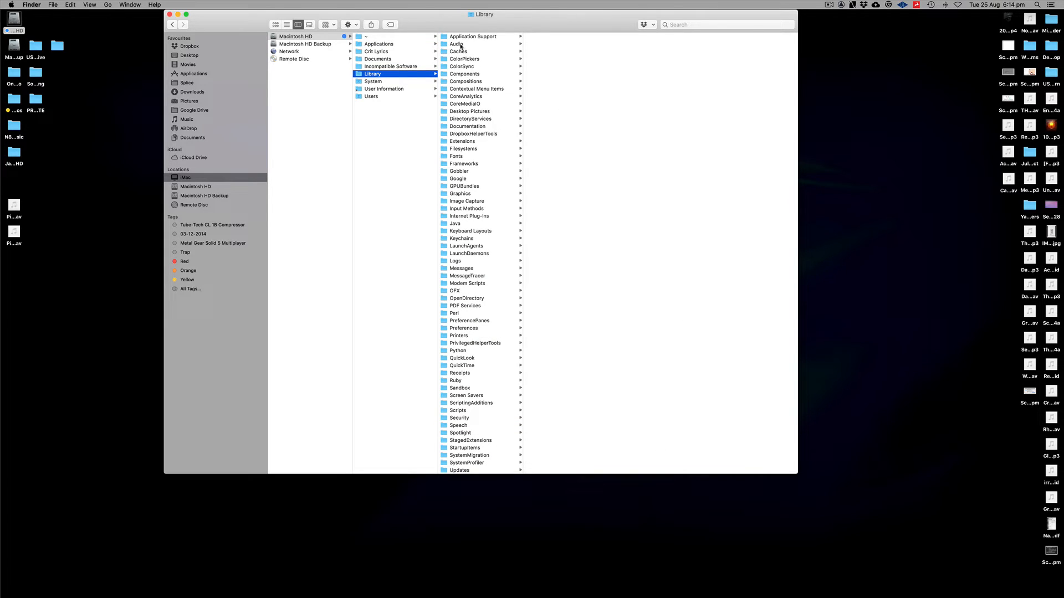
pyautogui.click(457, 44)
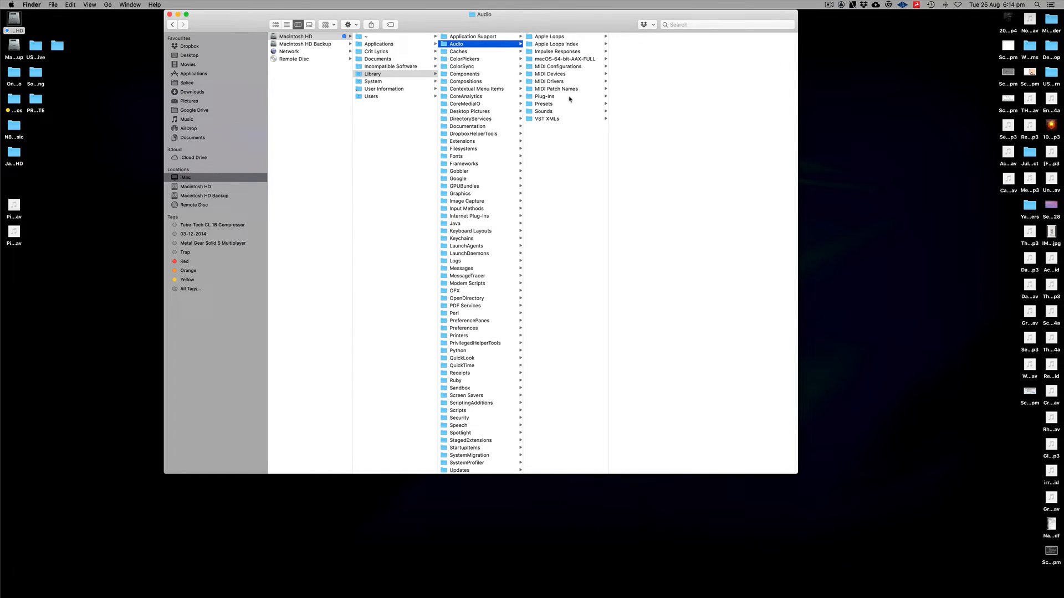
pyautogui.click(545, 96)
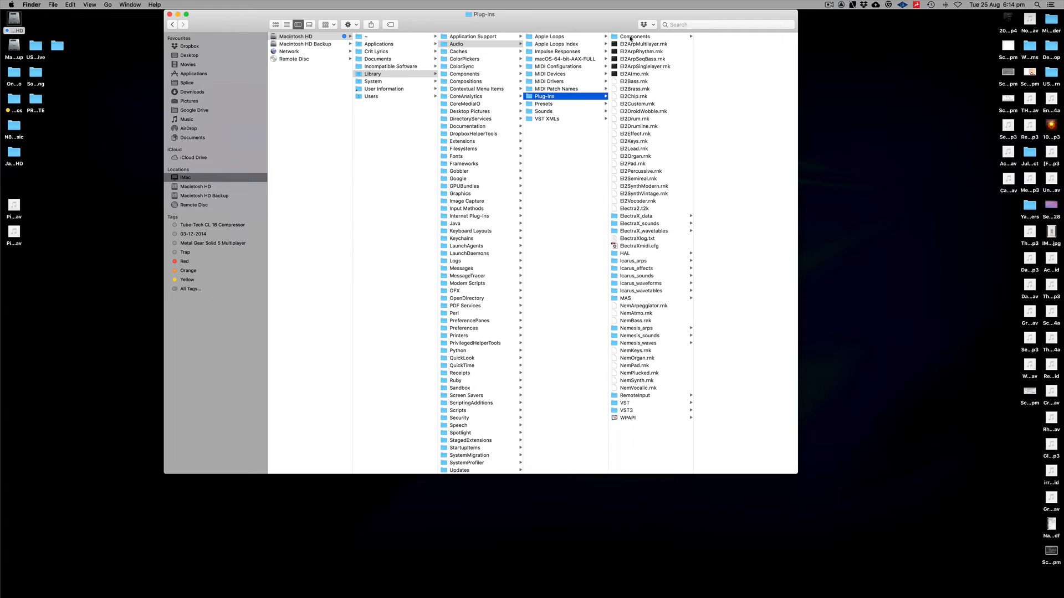
# Step: View Components, then open VST3 and its Eiosis subfolder
pyautogui.click(633, 36)
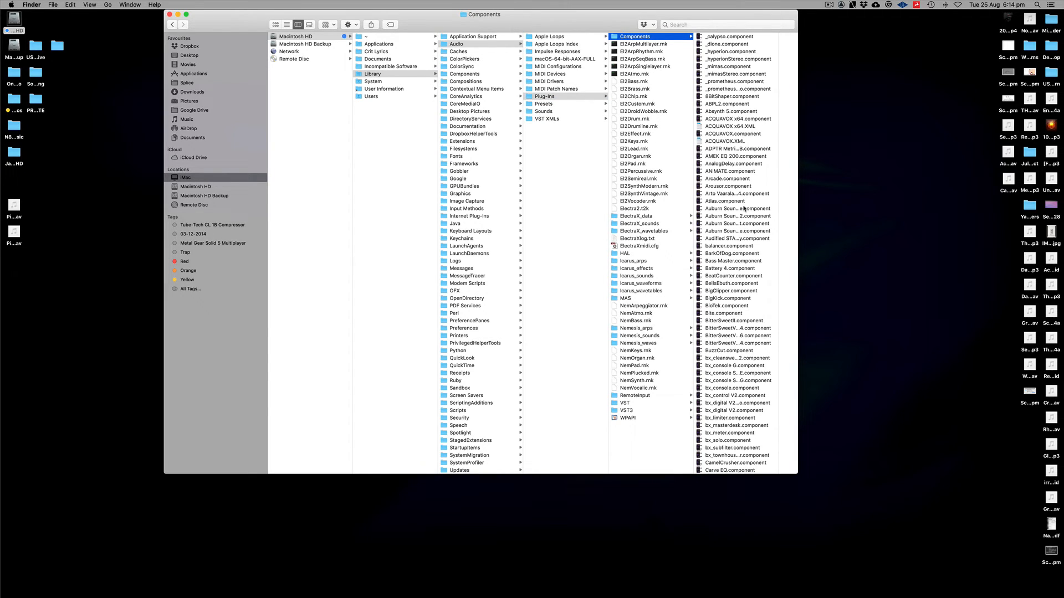
pyautogui.moveTo(620, 511)
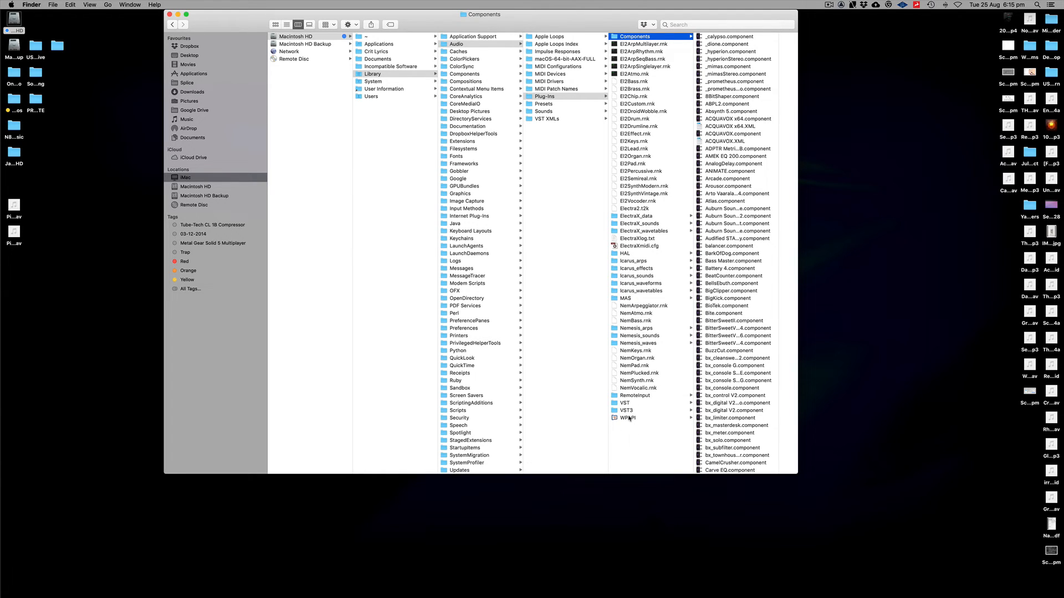
pyautogui.click(626, 411)
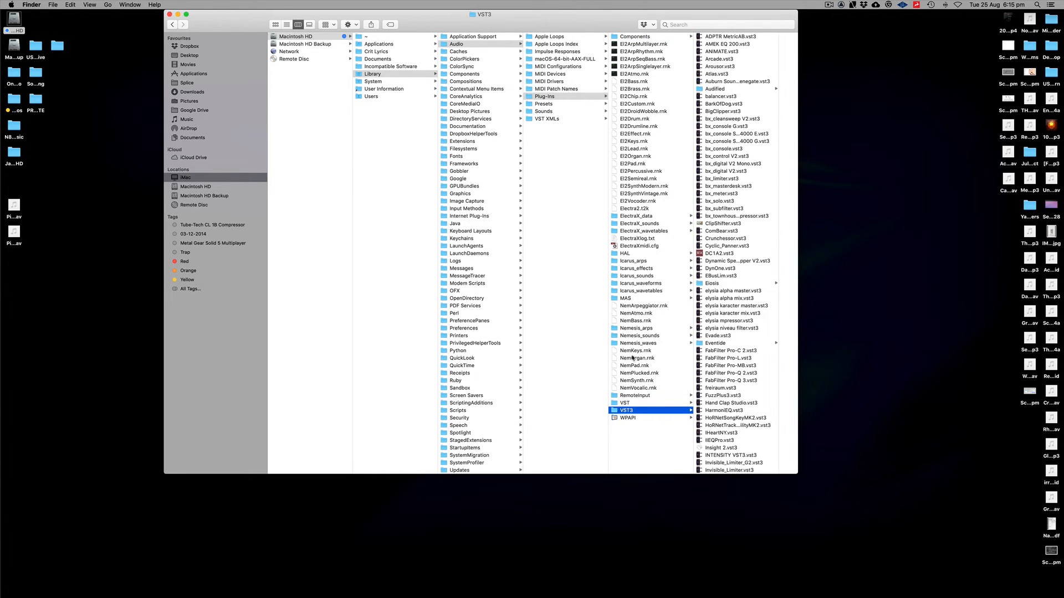
pyautogui.moveTo(631, 357)
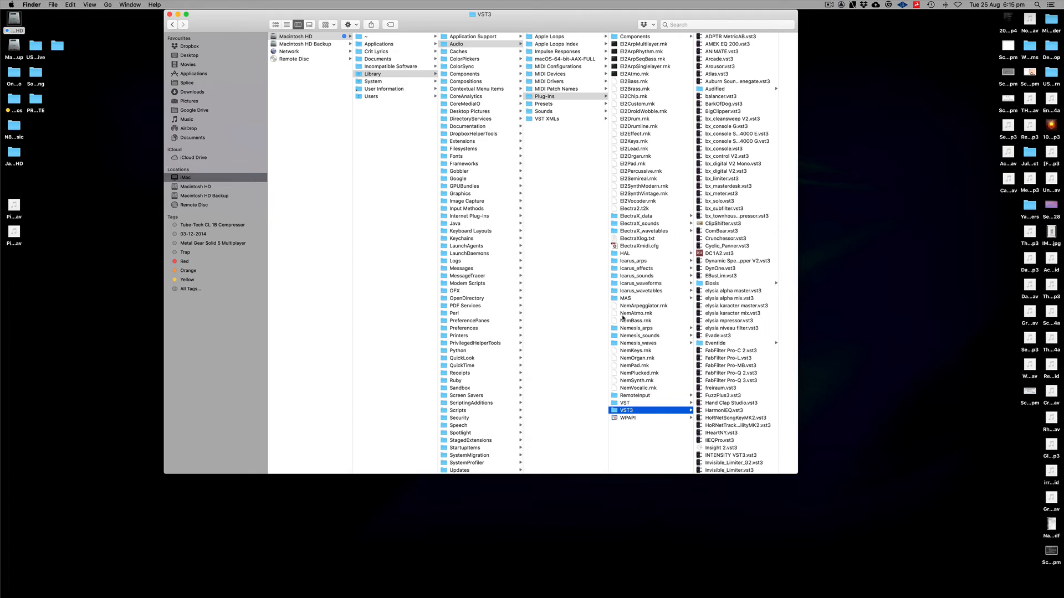
pyautogui.scroll(-3)
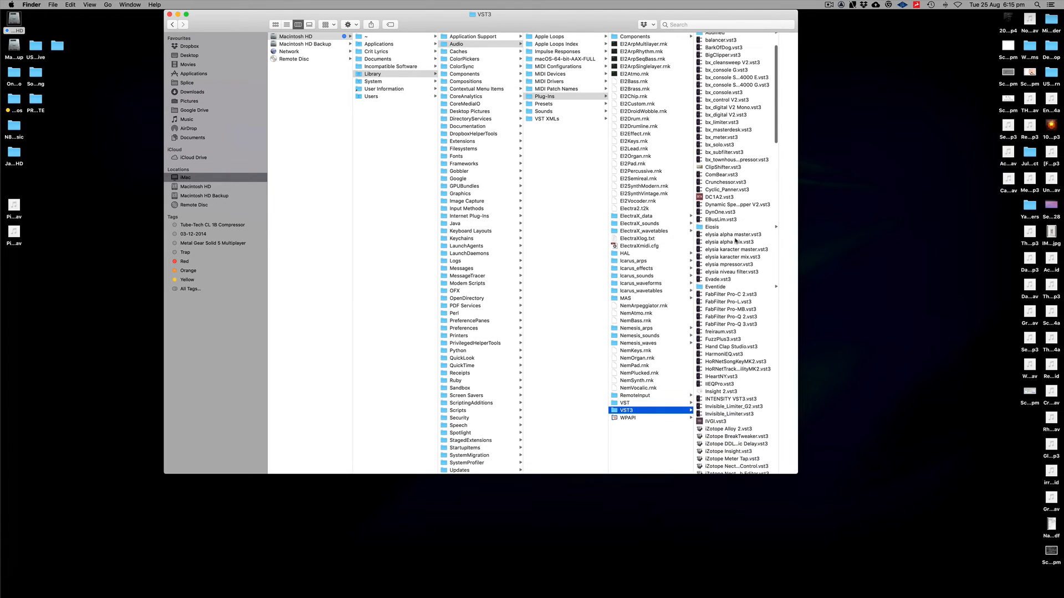
pyautogui.click(712, 226)
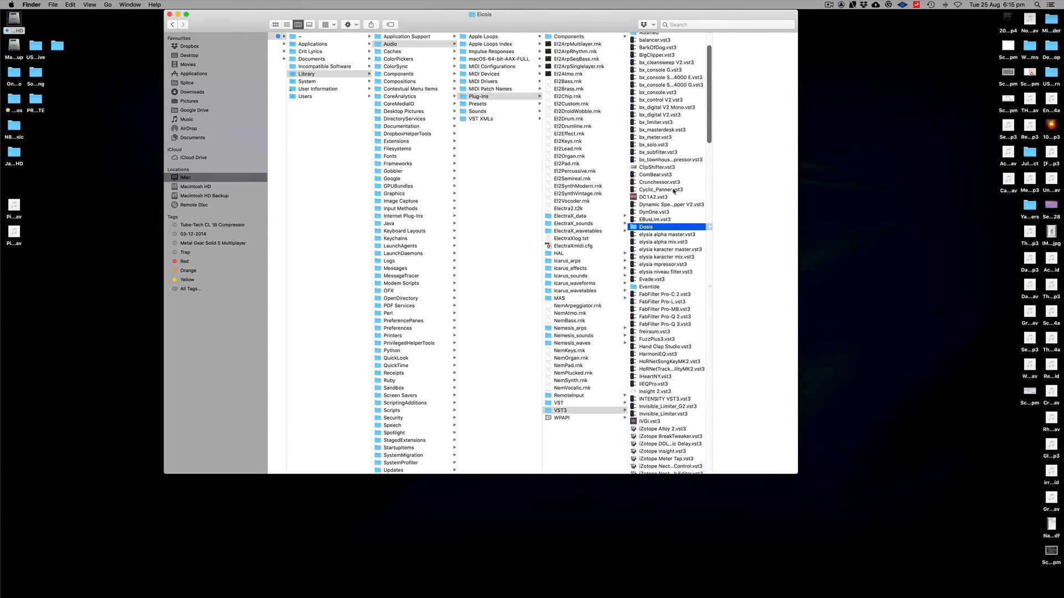